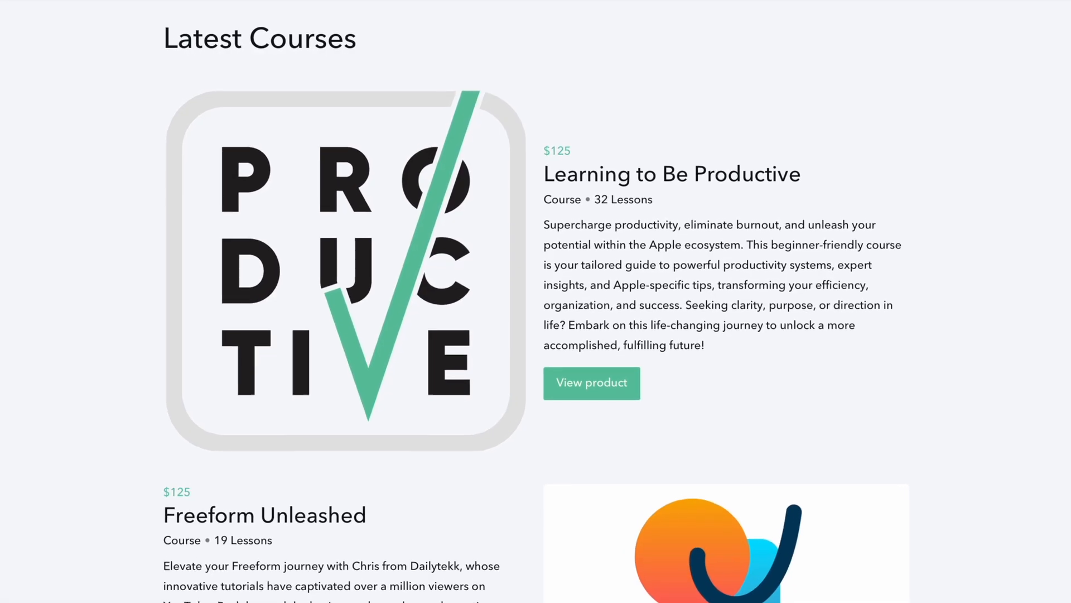
scroll("down", 3)
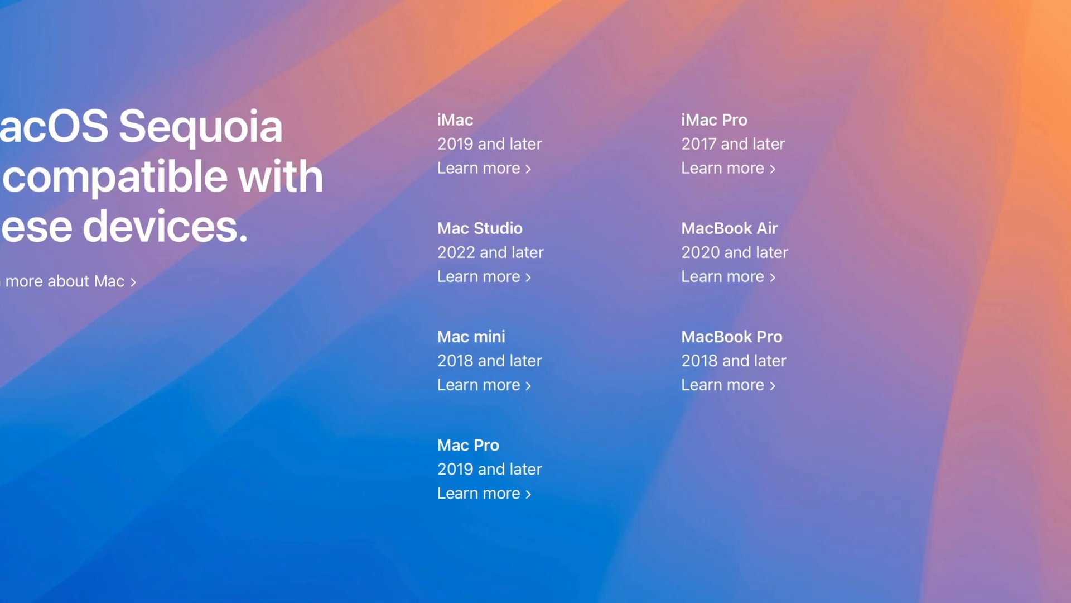
scroll("down", 3)
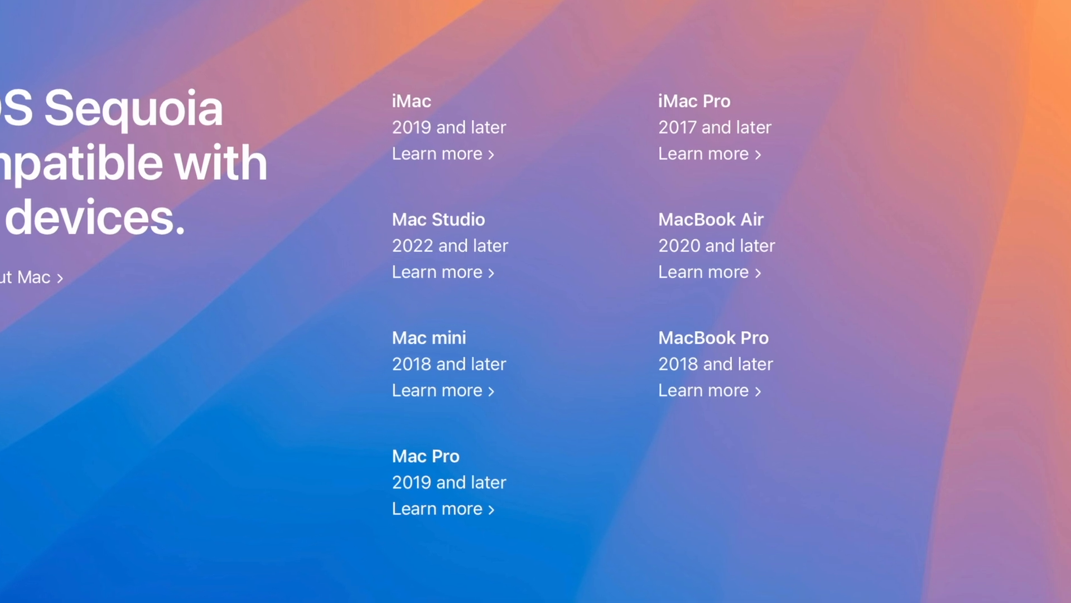
scroll("down", 3)
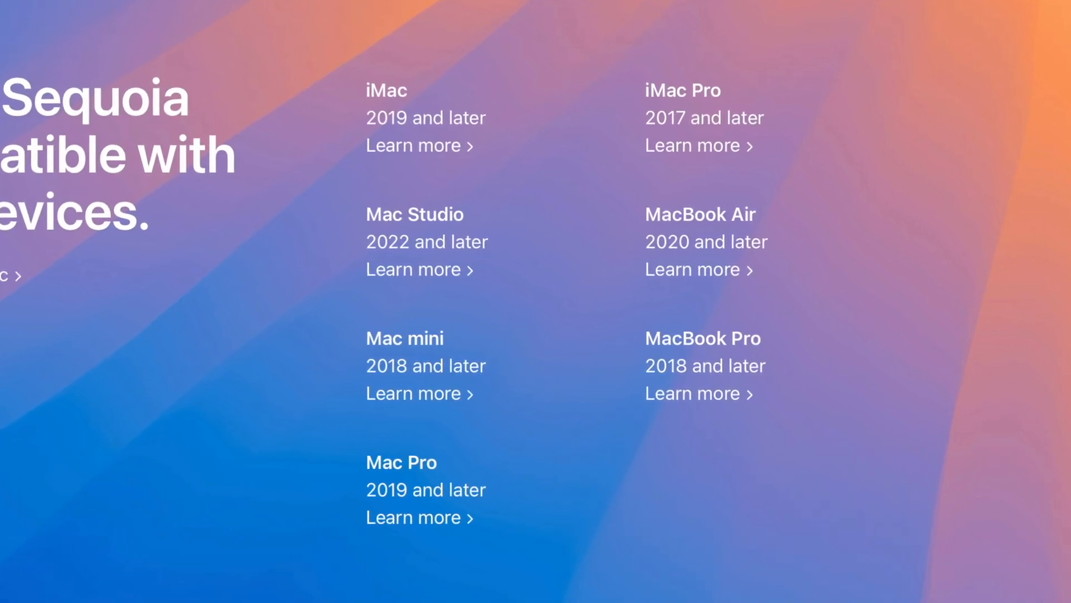